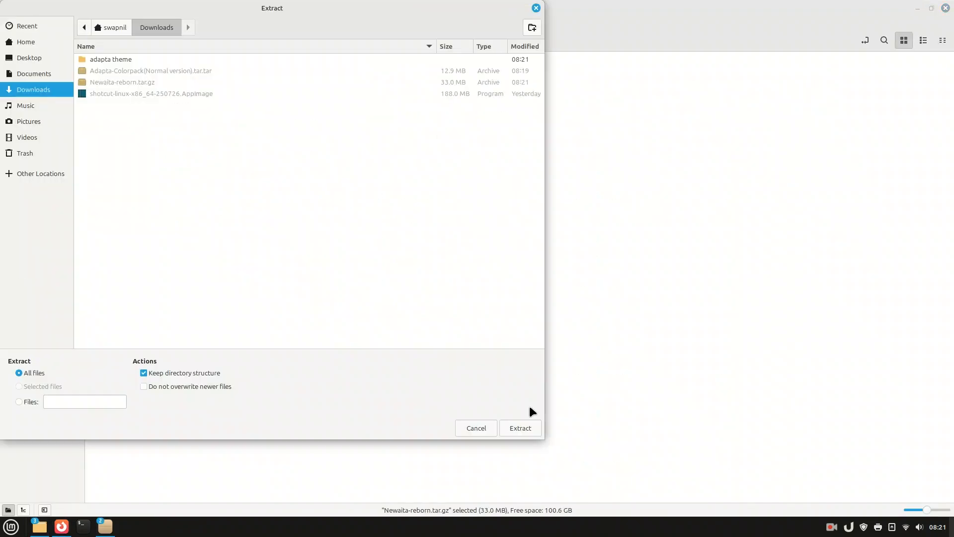
Close the Extract, Themes and Timeshift restore windows, leaving the empty Cinnamon desktop.
click(519, 427)
text(th)
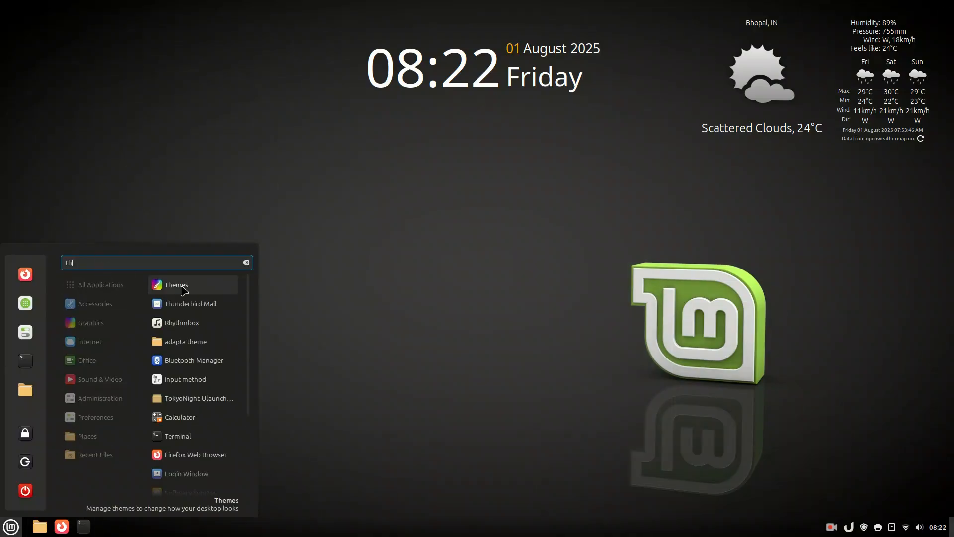
click(177, 285)
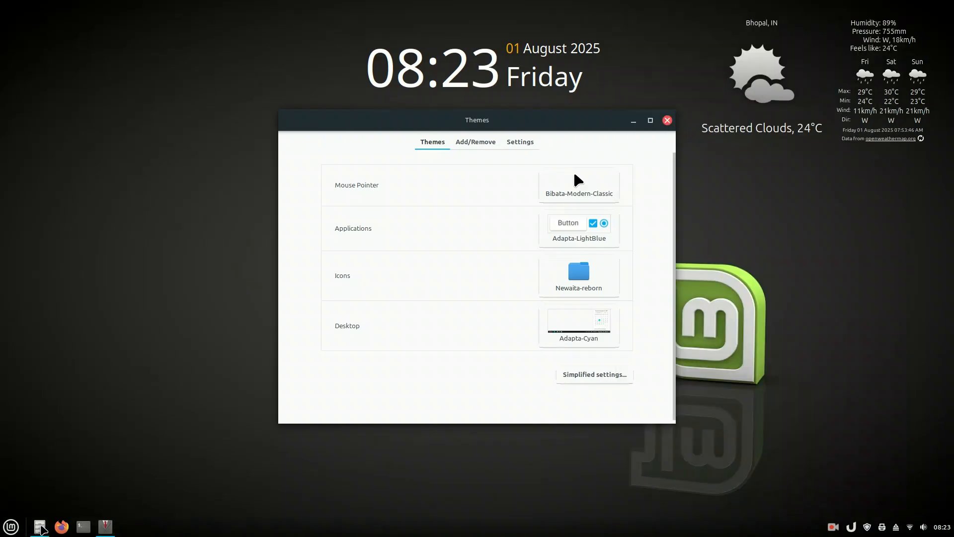
click(578, 229)
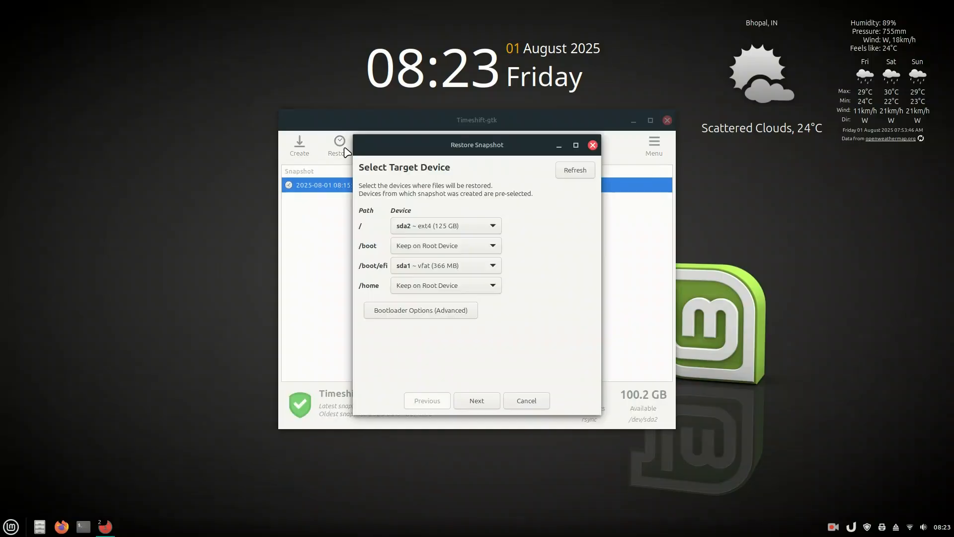
click(476, 401)
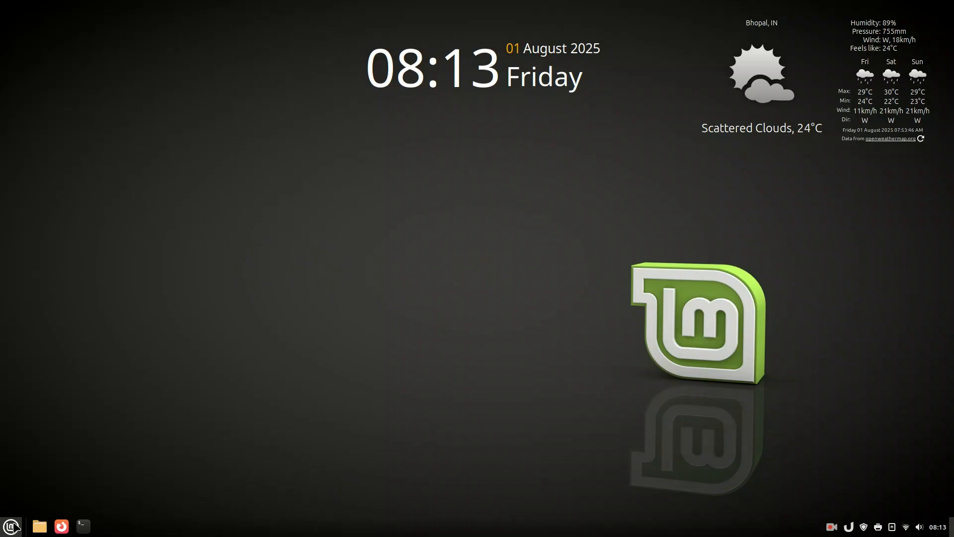
Launch Timeshift from the Mint menu search 'ti' and authenticate with the password.
click(10, 526)
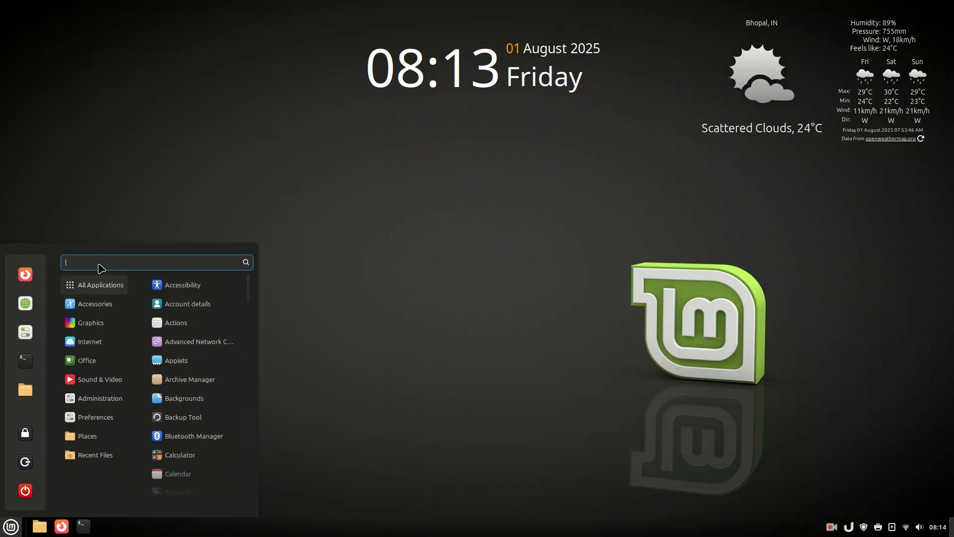
text(ti)
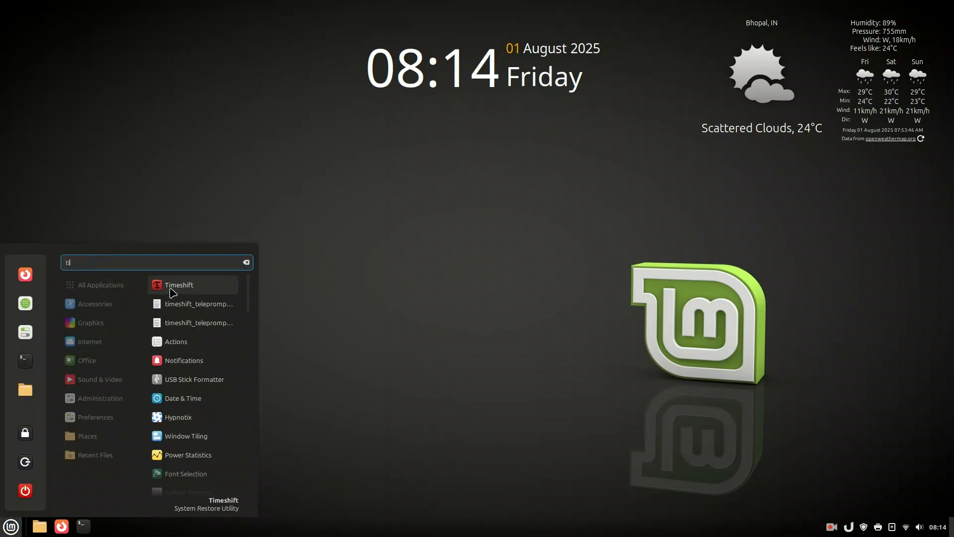
click(179, 285)
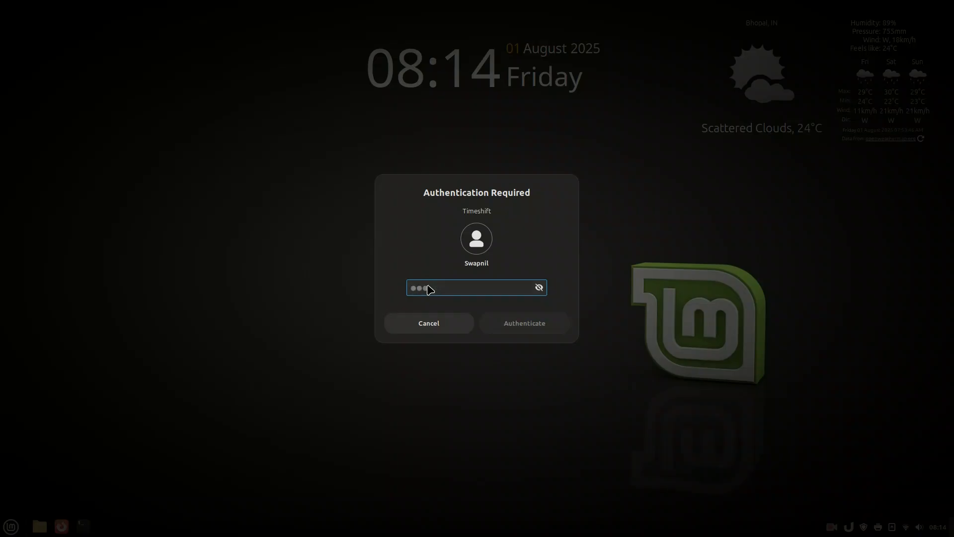
click(523, 322)
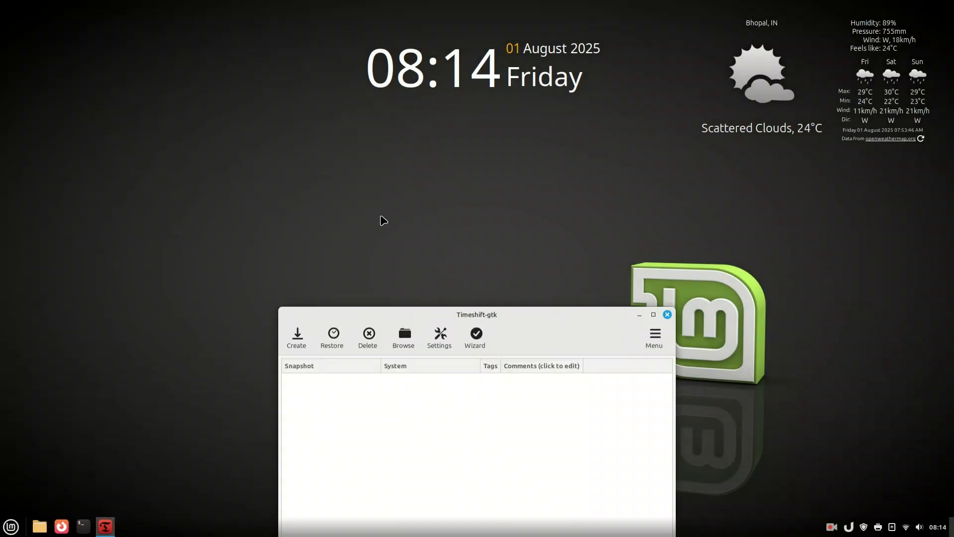
In Timeshift settings, store RSYNC snapshots on sda2 and keep the daily schedule without boot snapshots.
click(438, 337)
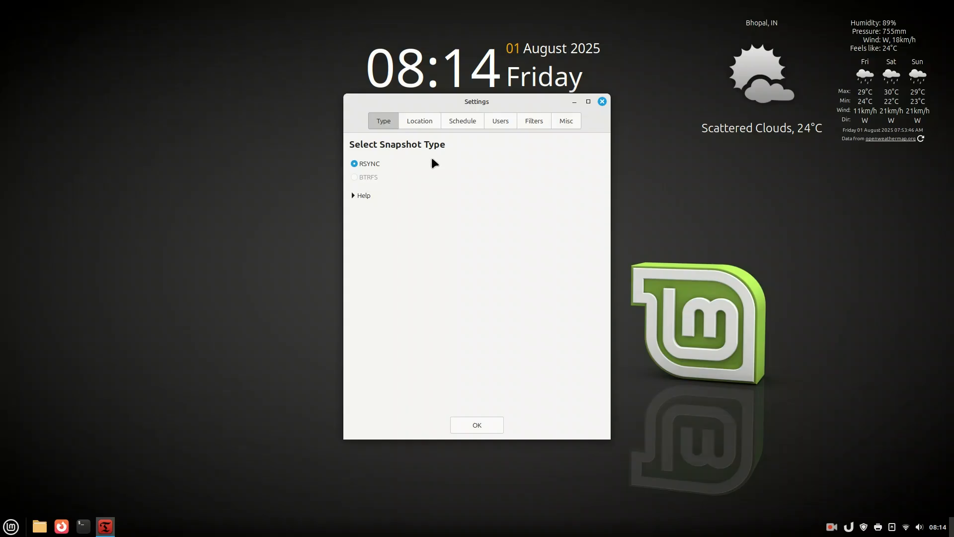
click(419, 120)
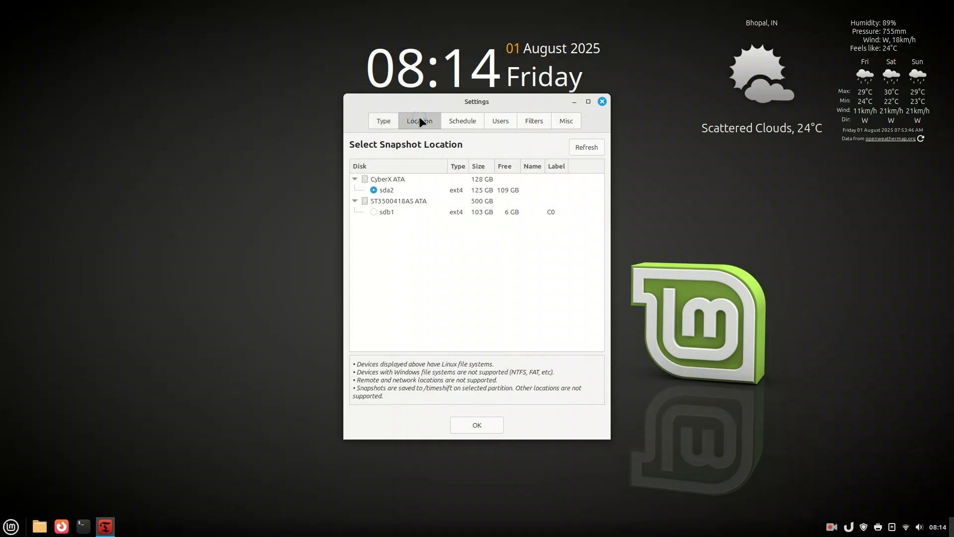
click(385, 190)
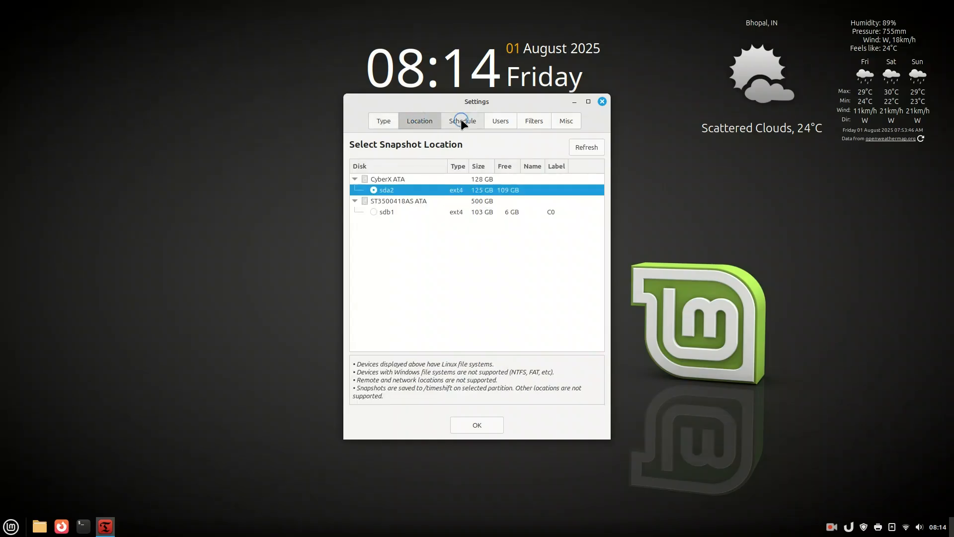
click(462, 120)
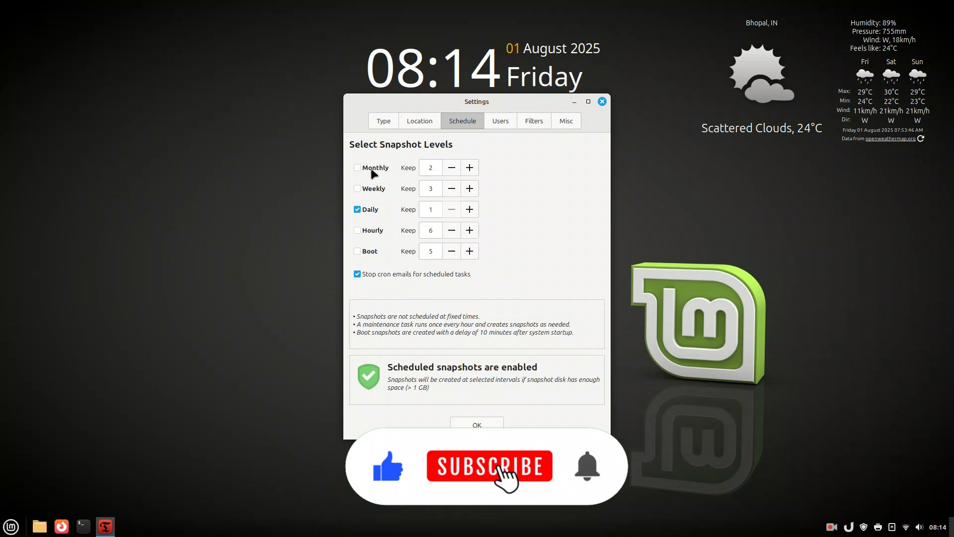
click(356, 251)
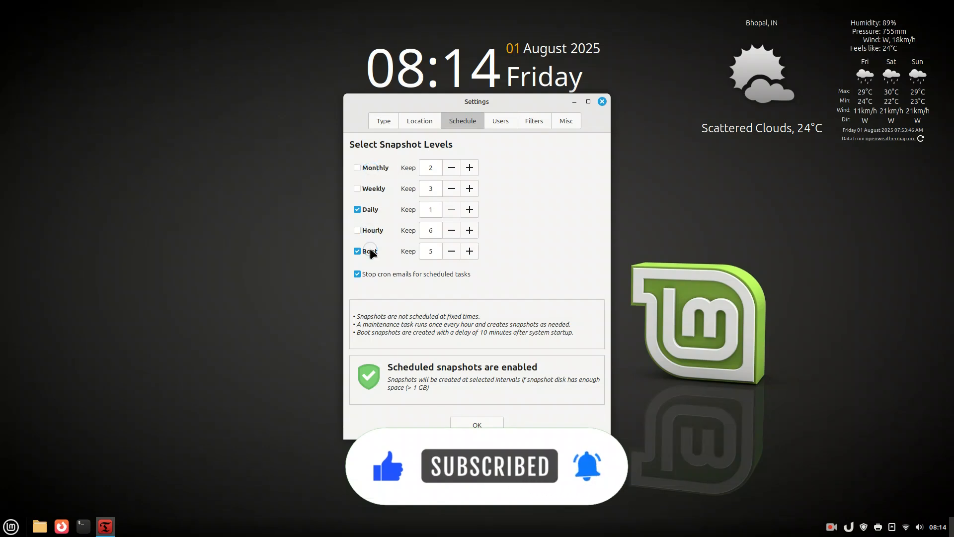
click(357, 250)
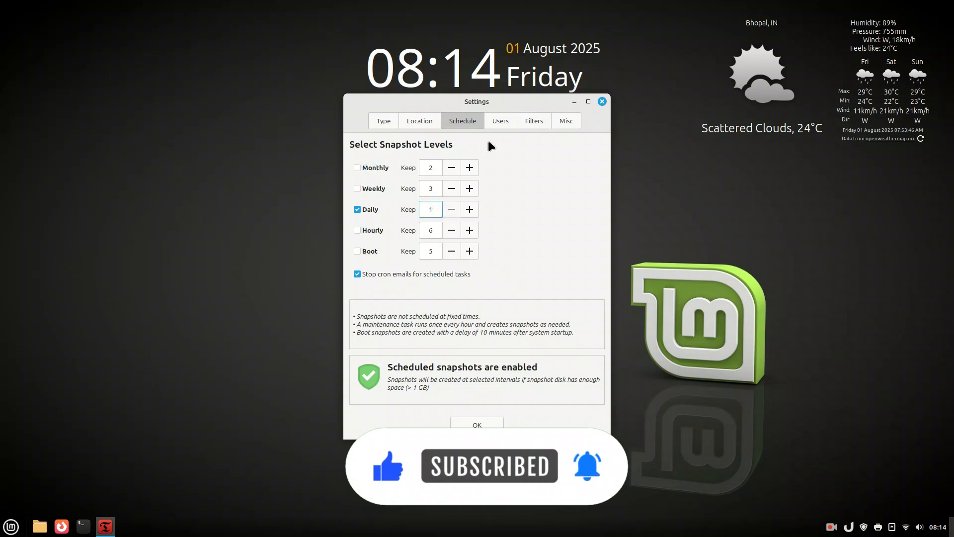
Review the Users, Filters and Misc date-format options, then finish back on the Type page.
click(500, 120)
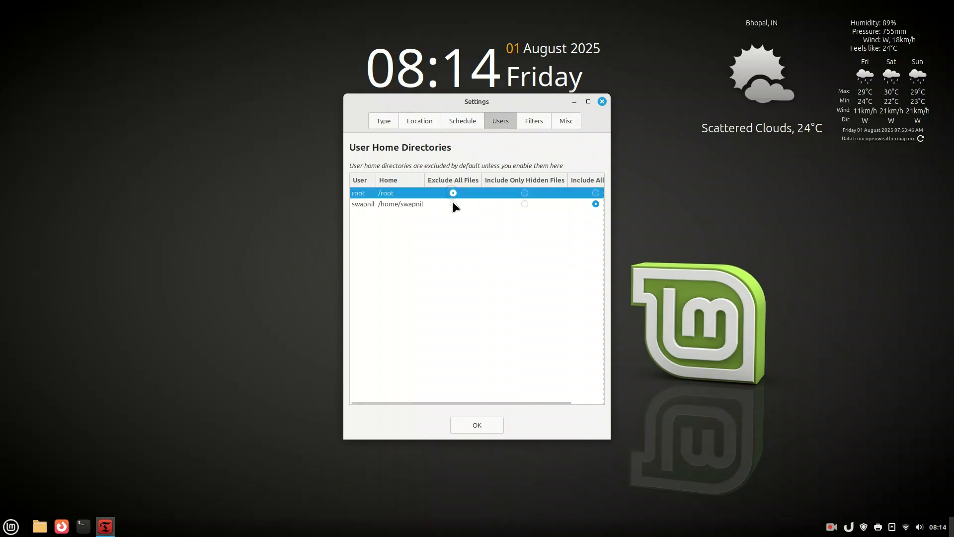
click(596, 193)
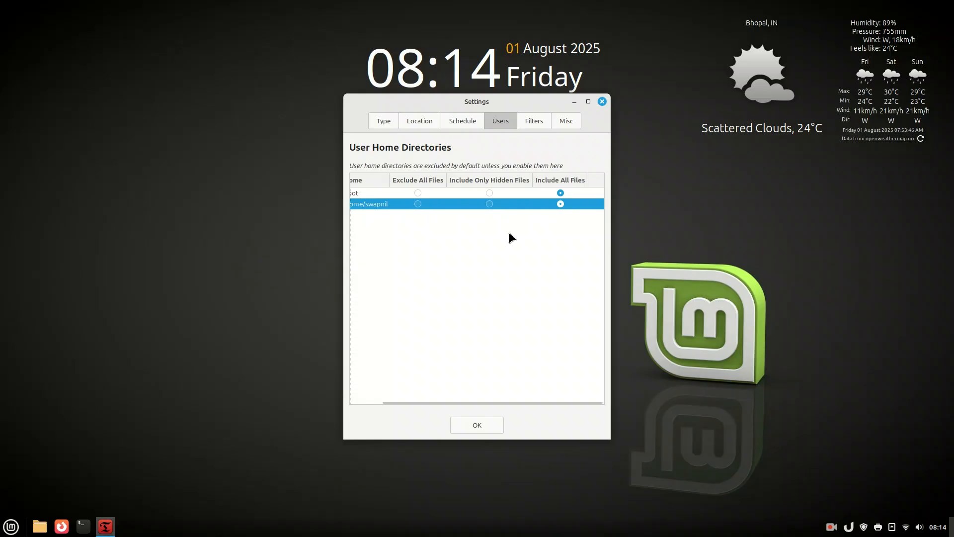
click(532, 121)
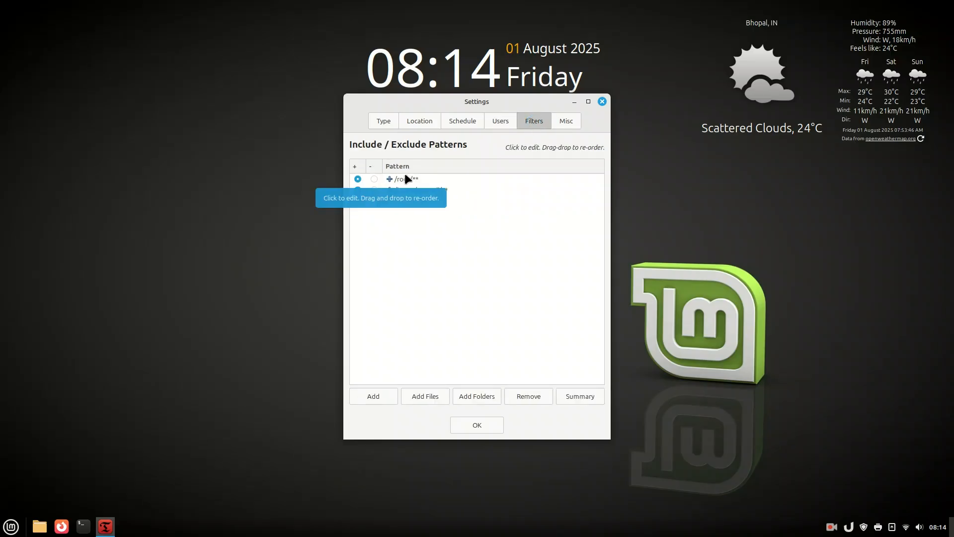
click(566, 120)
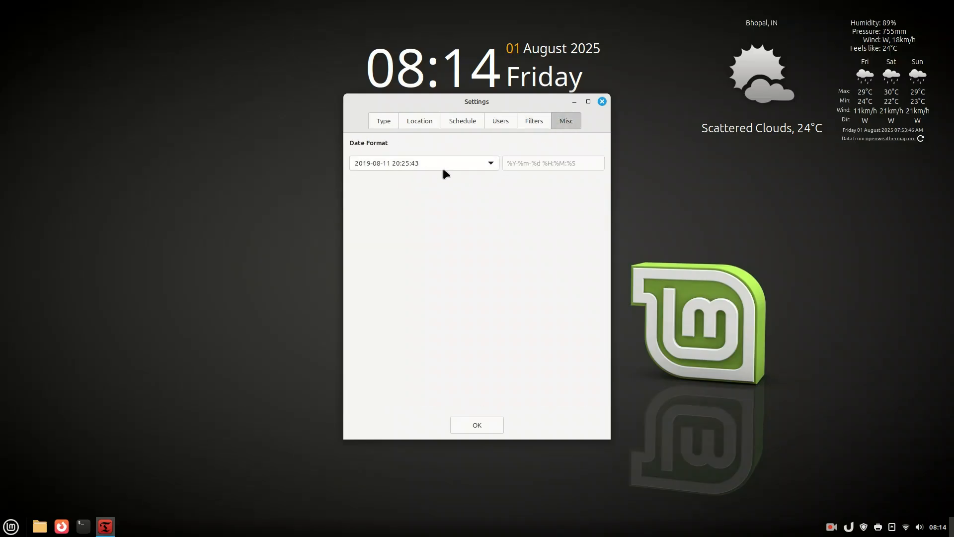
click(490, 162)
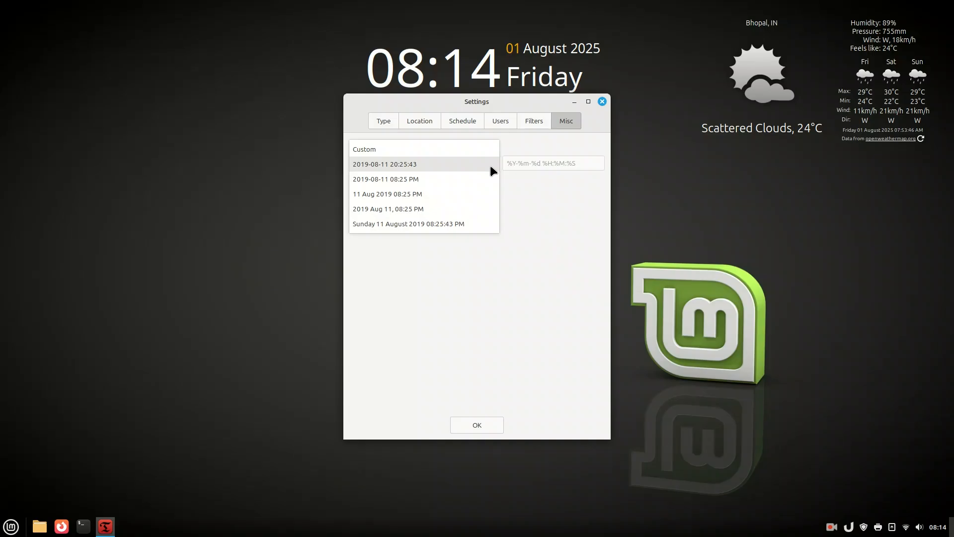
click(382, 120)
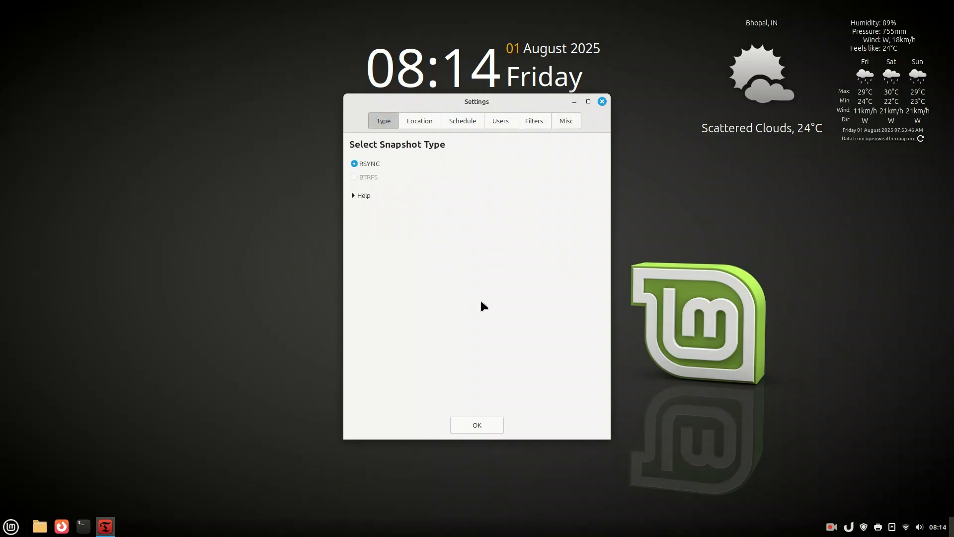
click(476, 425)
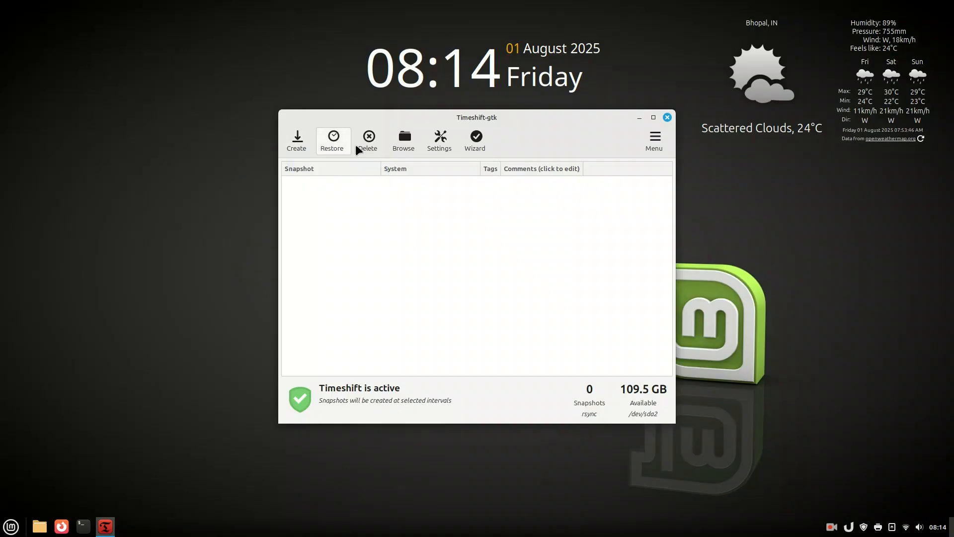
click(296, 140)
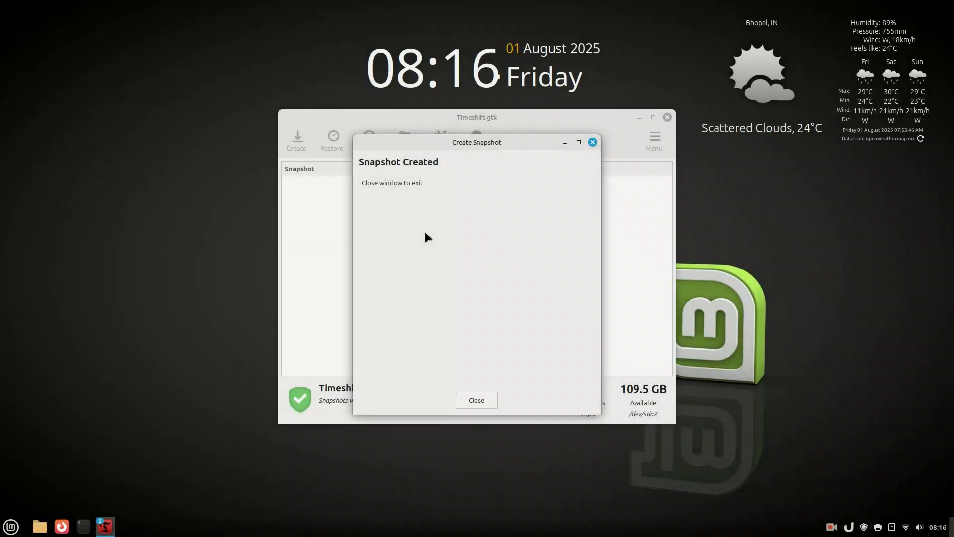
click(476, 399)
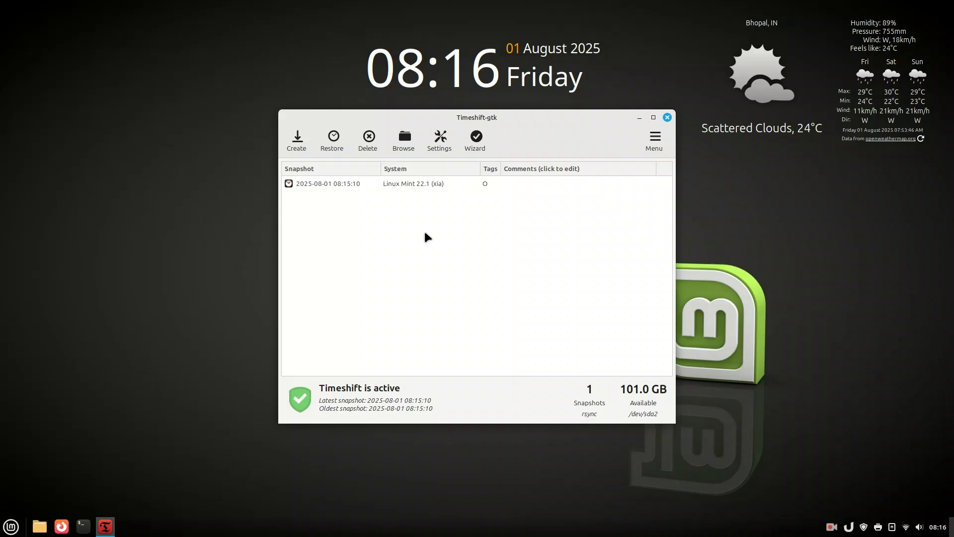
Browse the new snapshot's system folders in Nemo, then close Nemo and Timeshift.
right_click(327, 183)
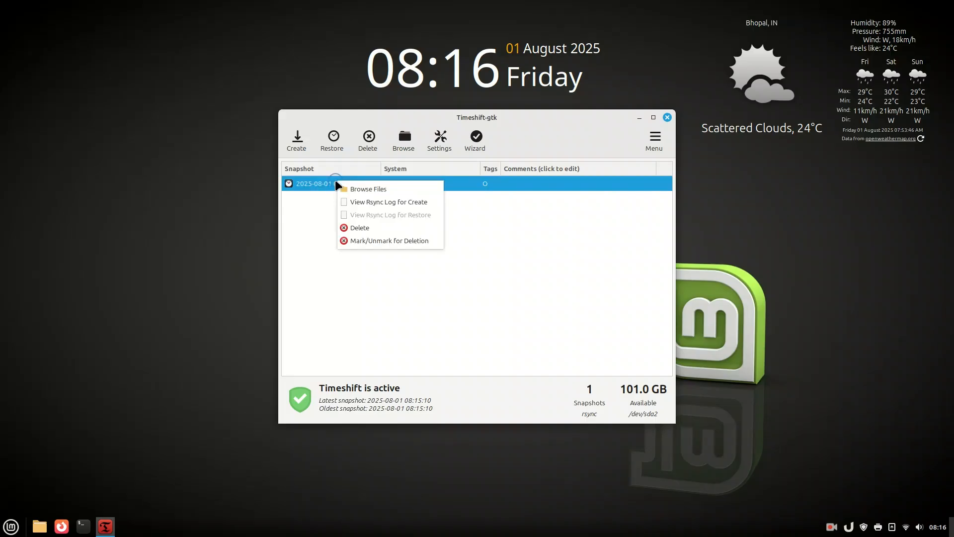
mouse_move(377, 188)
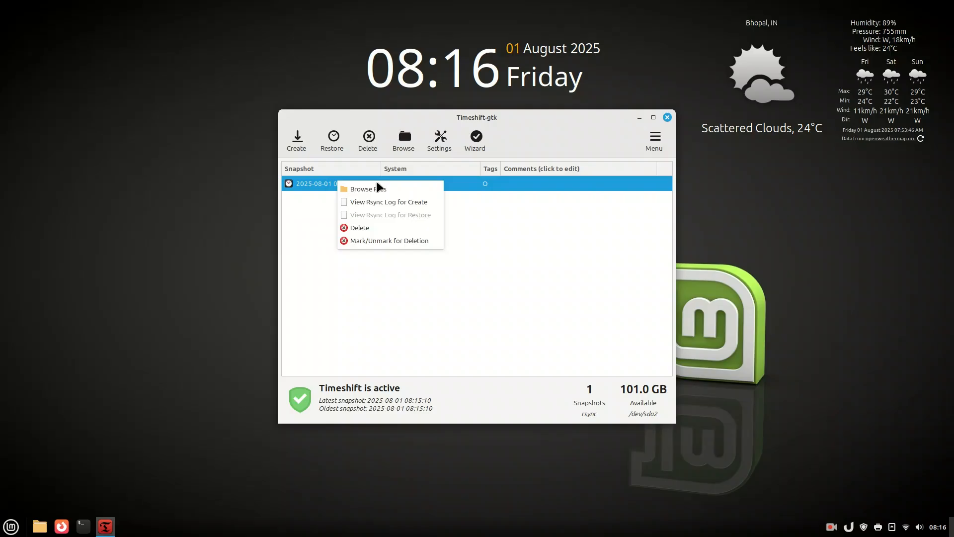
mouse_move(406, 228)
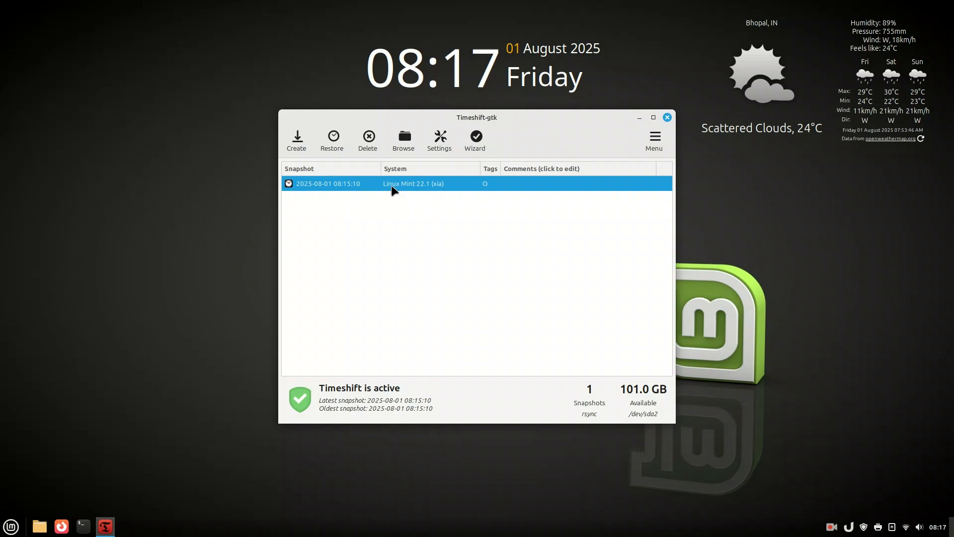
click(402, 139)
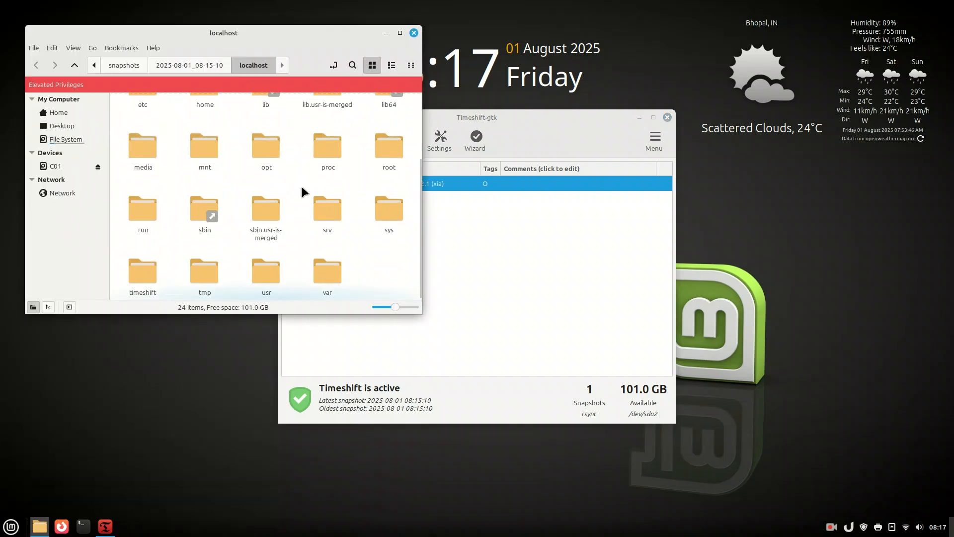
scroll(up, 3)
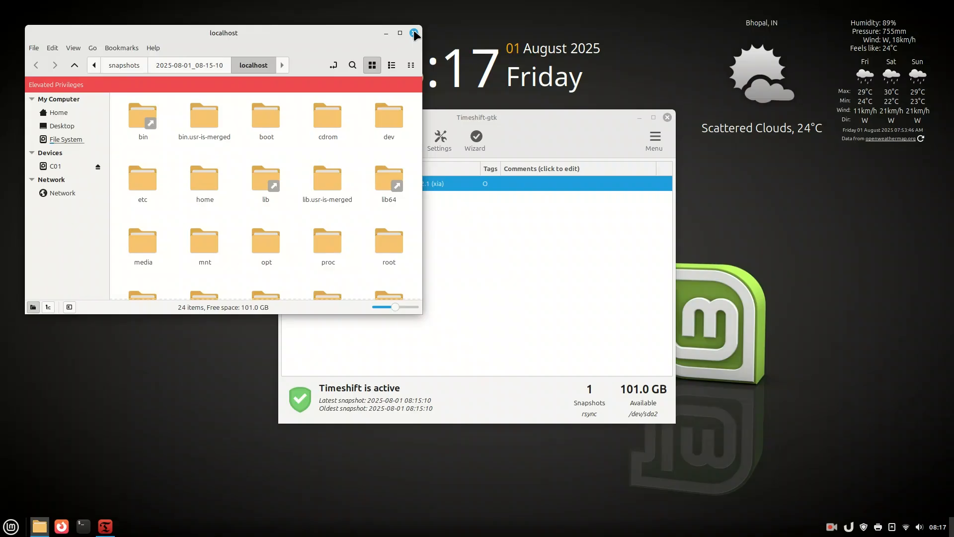
click(414, 33)
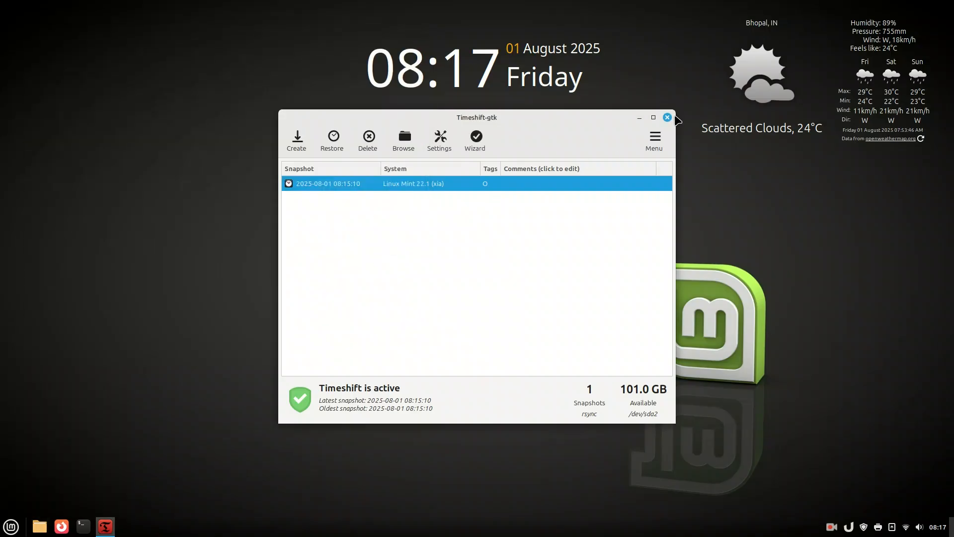
click(667, 117)
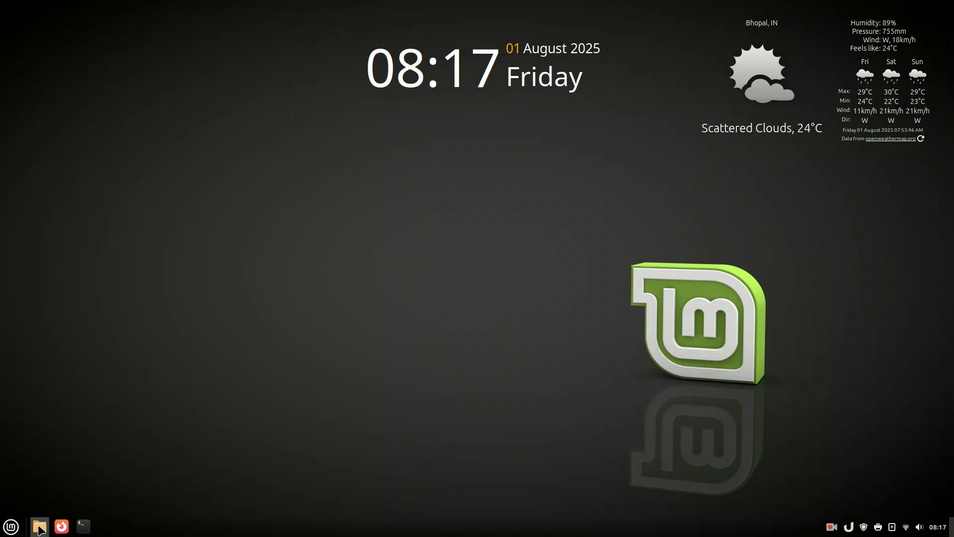
Launch the Shotcut AppImage with the kde youtube project and dismiss the Missing Files notice.
click(40, 526)
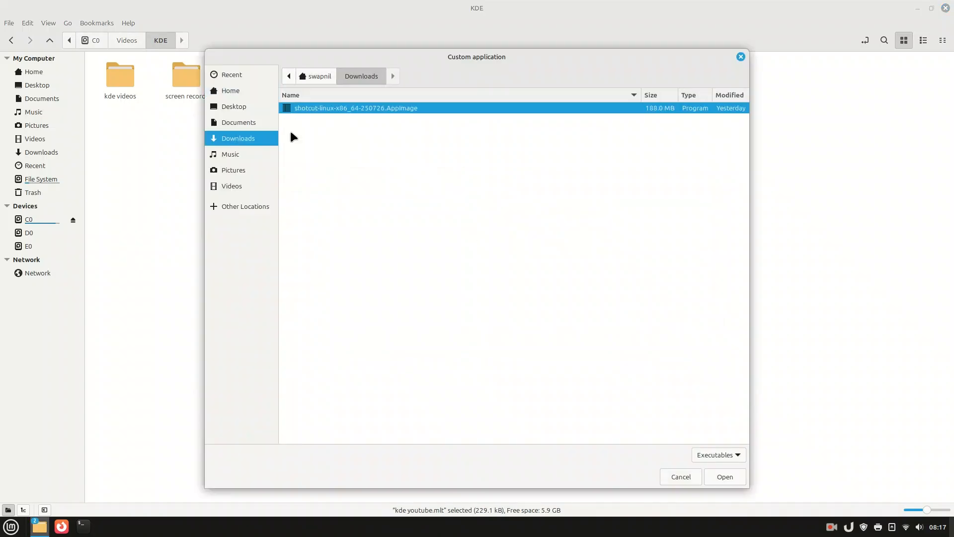
click(724, 476)
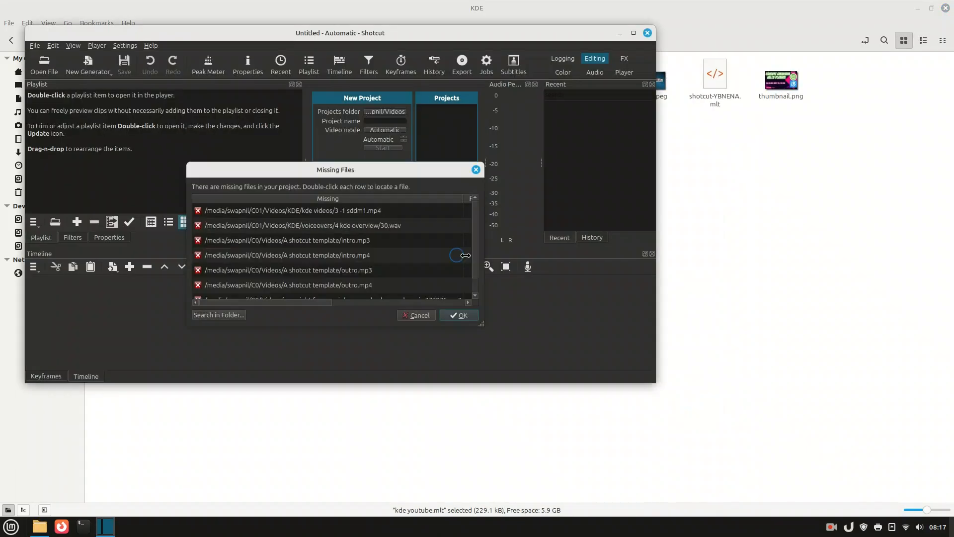
click(459, 315)
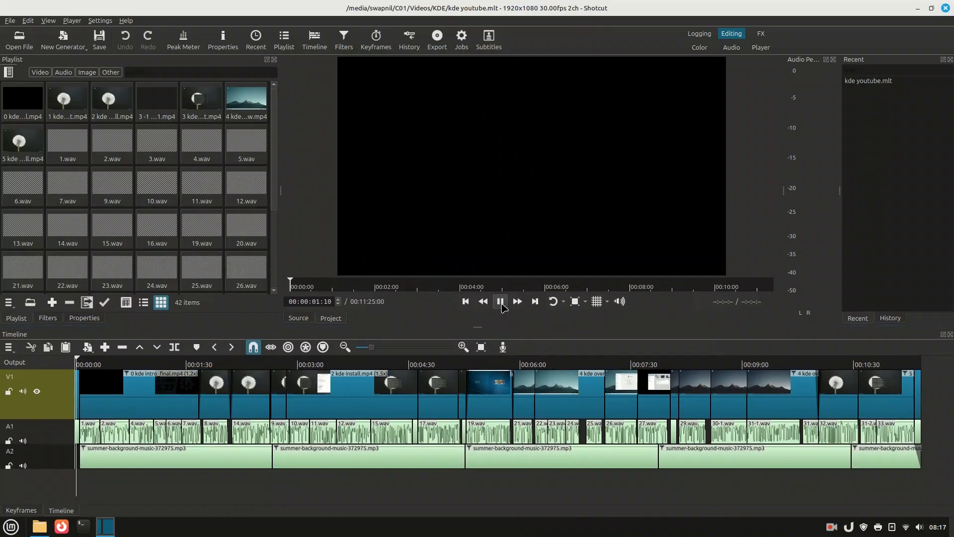
Play and fast-forward the project preview, seek to a later point, then close Shotcut.
click(500, 302)
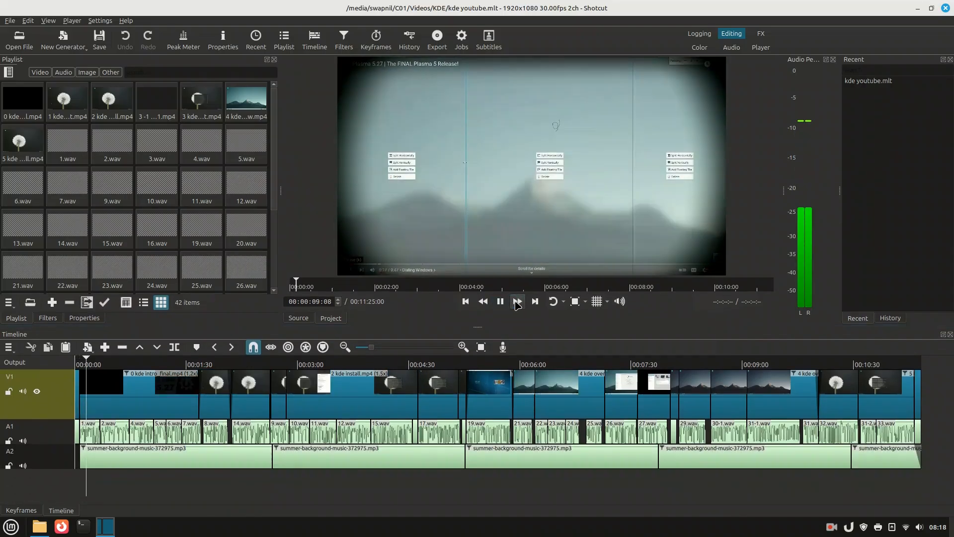
click(500, 301)
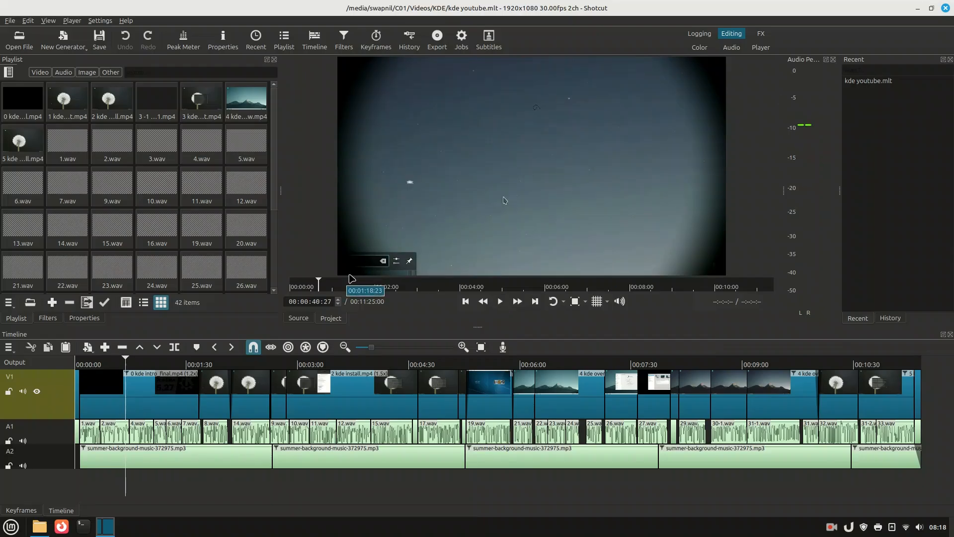
click(436, 37)
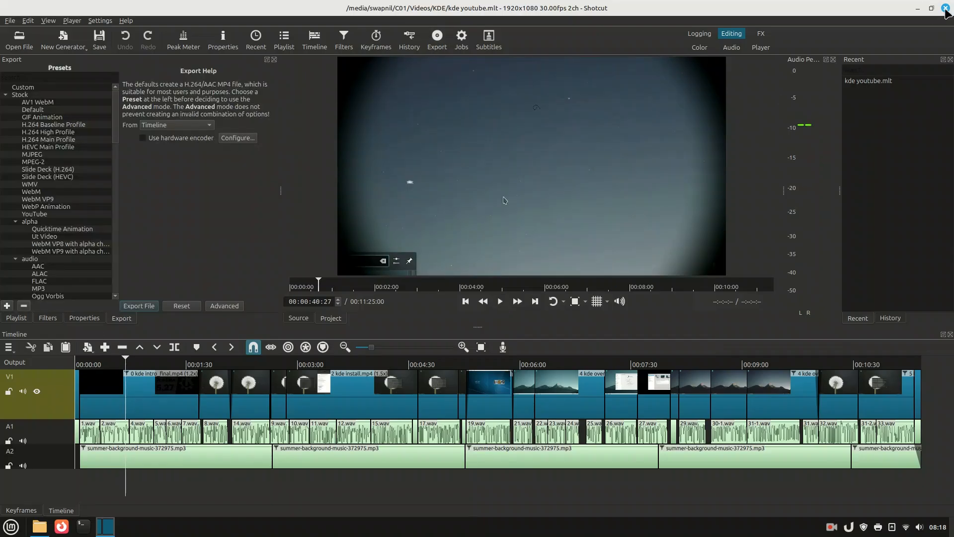
click(945, 8)
text(t)
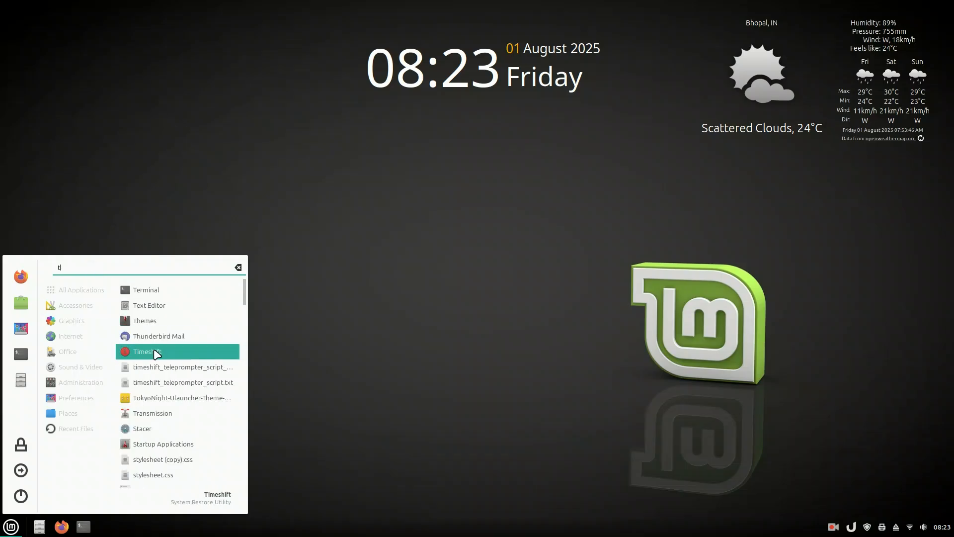
Relaunch Timeshift, restore the 08:15:10 snapshot and continue past the Confirm Actions file list.
click(146, 350)
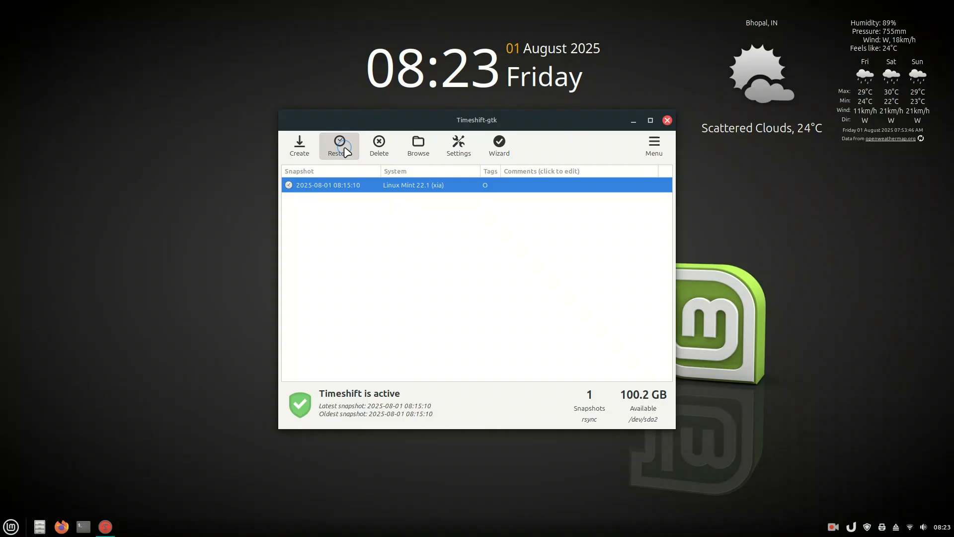
click(338, 145)
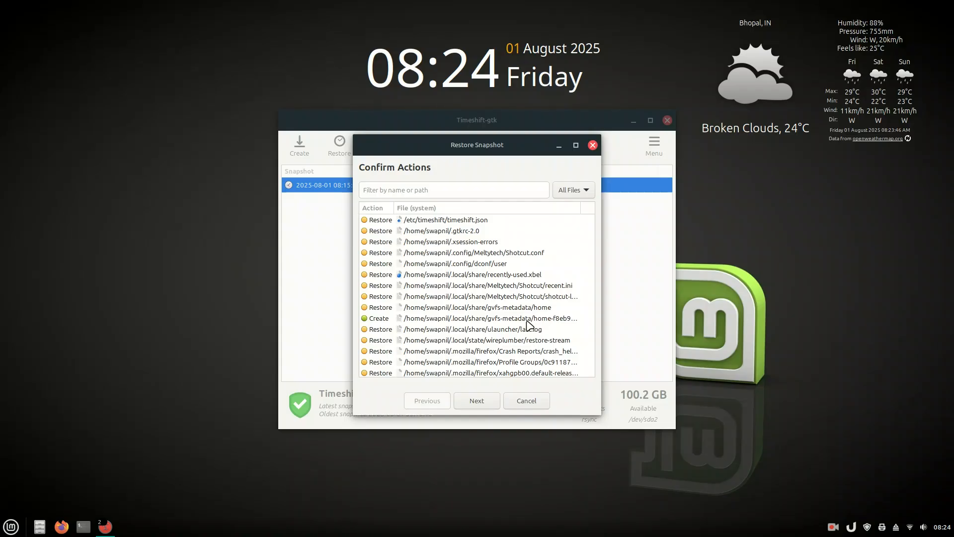
click(476, 400)
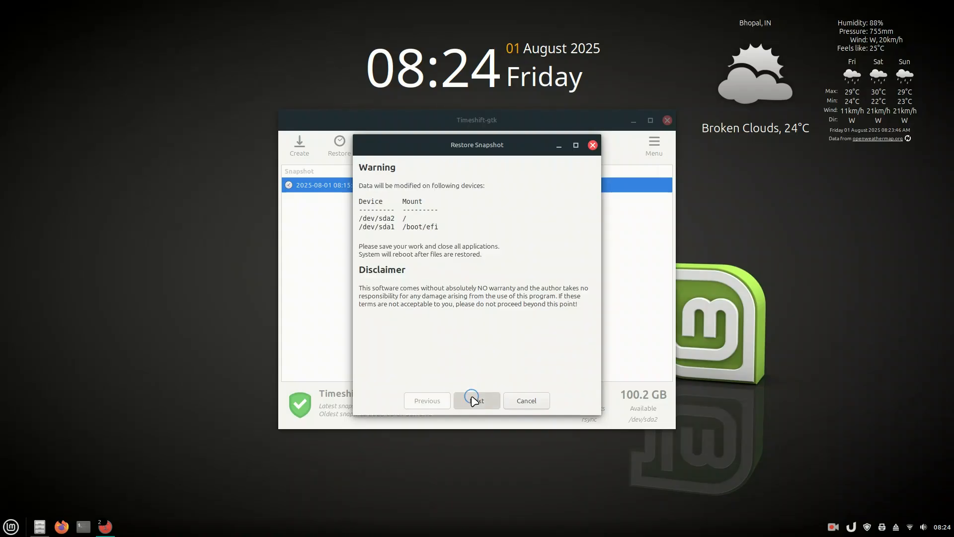
mouse_move(444, 350)
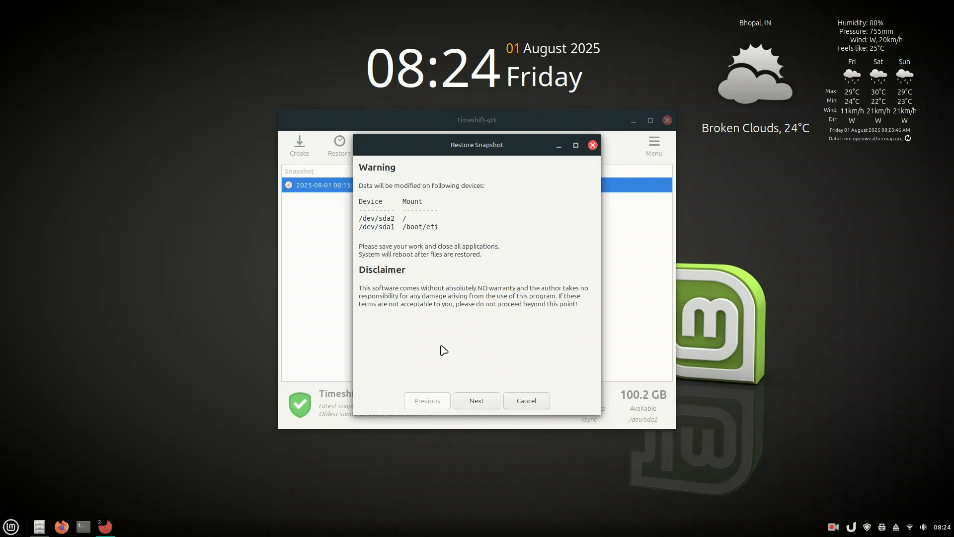